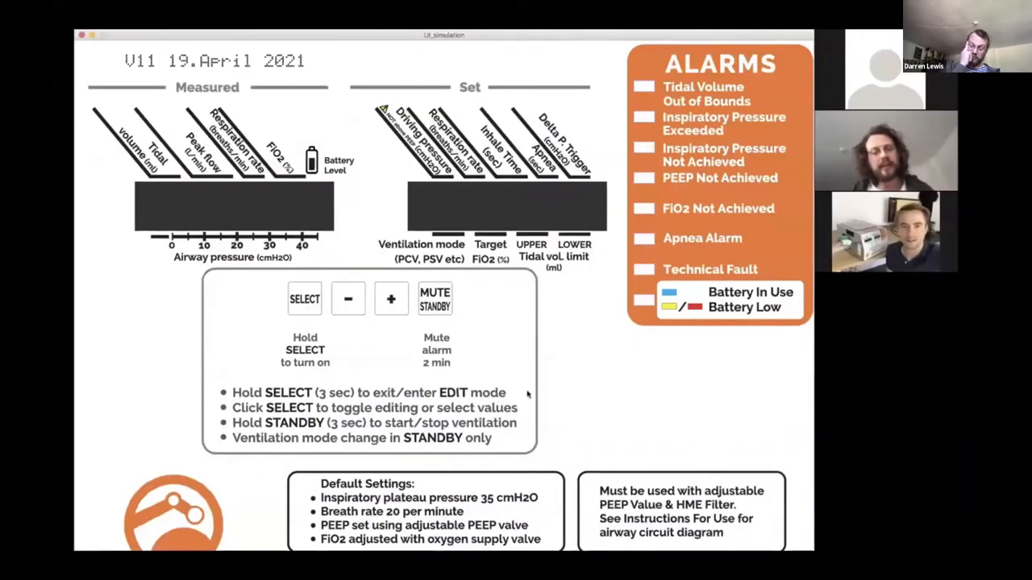
pyautogui.moveTo(116, 236)
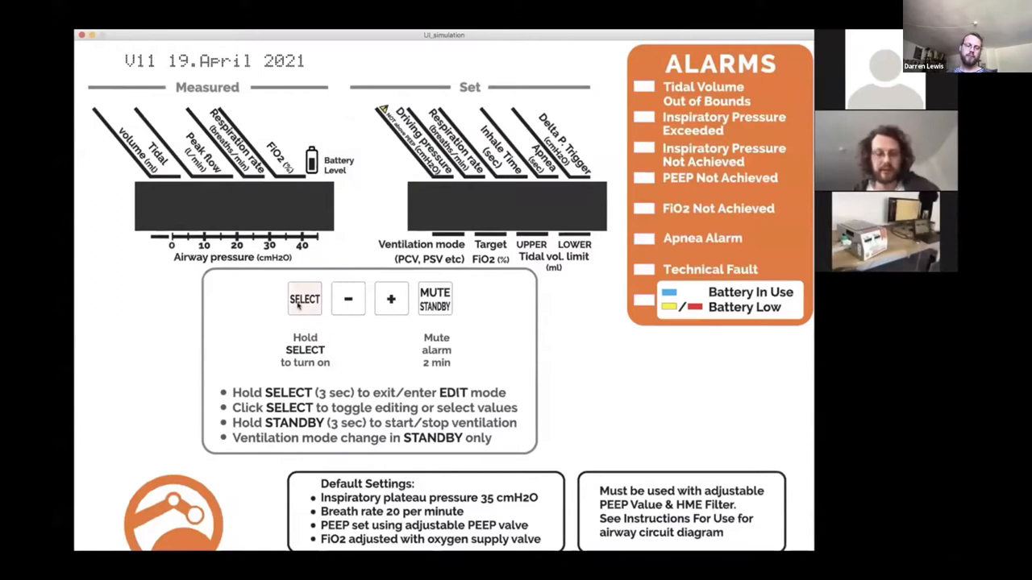
# Step: Switch the ventilator on and raise the driving pressure set value from 35 to 37 in PCV standby
pyautogui.click(303, 298)
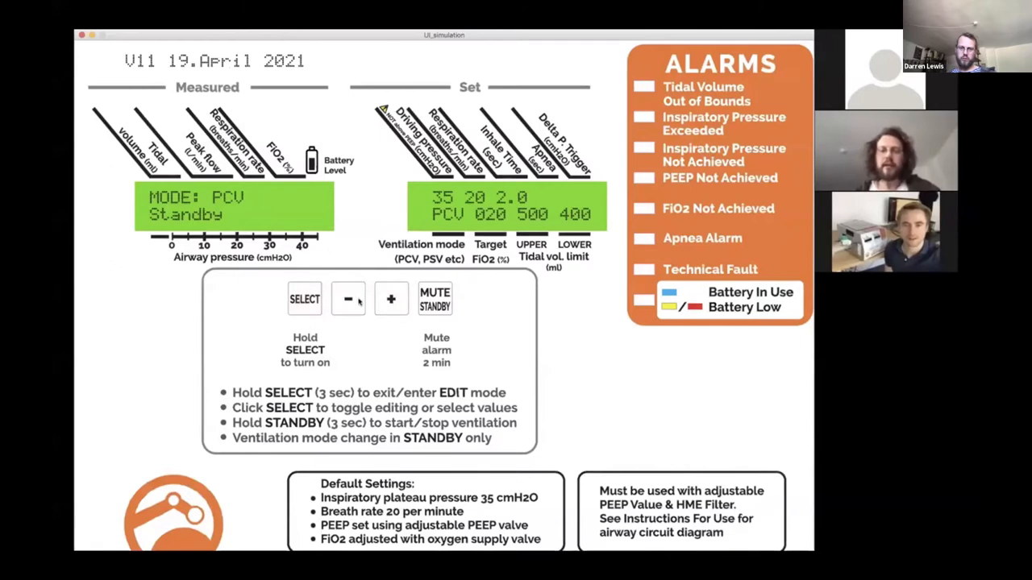
pyautogui.click(390, 299)
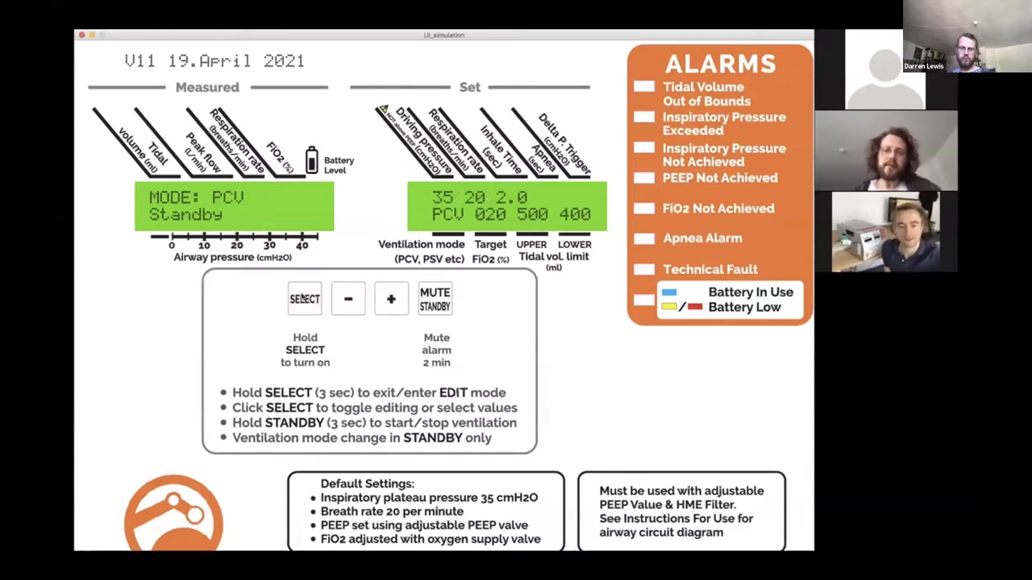
pyautogui.click(390, 298)
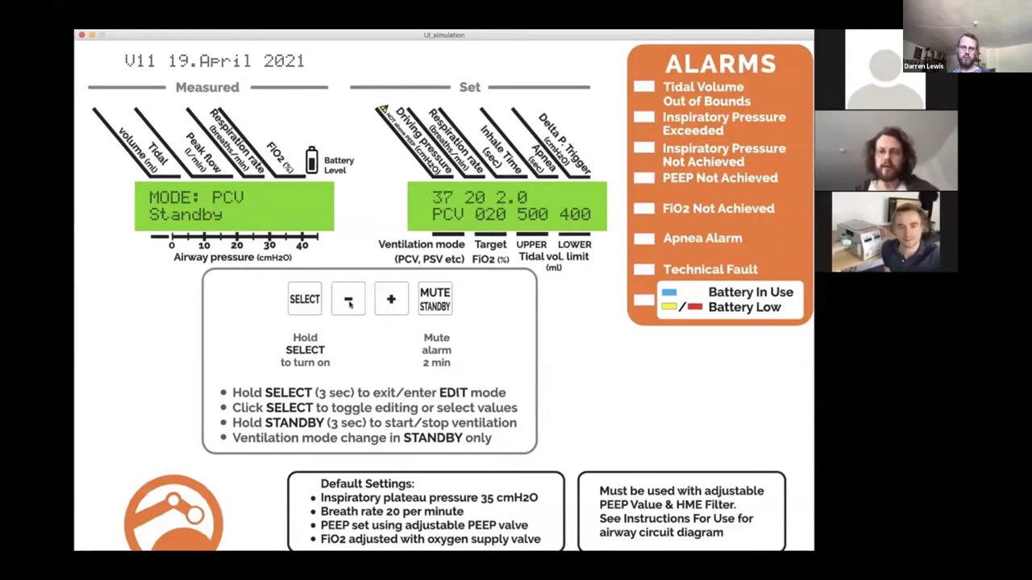
pyautogui.click(304, 299)
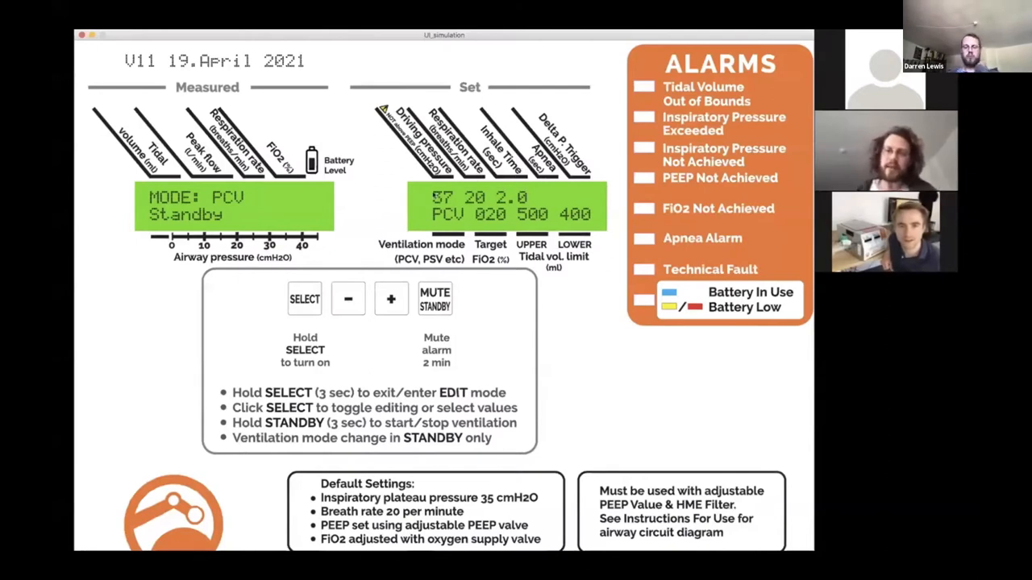
# Step: Confirm the edited driving pressure so ventilation runs in PSV mode with live readings
pyautogui.click(348, 298)
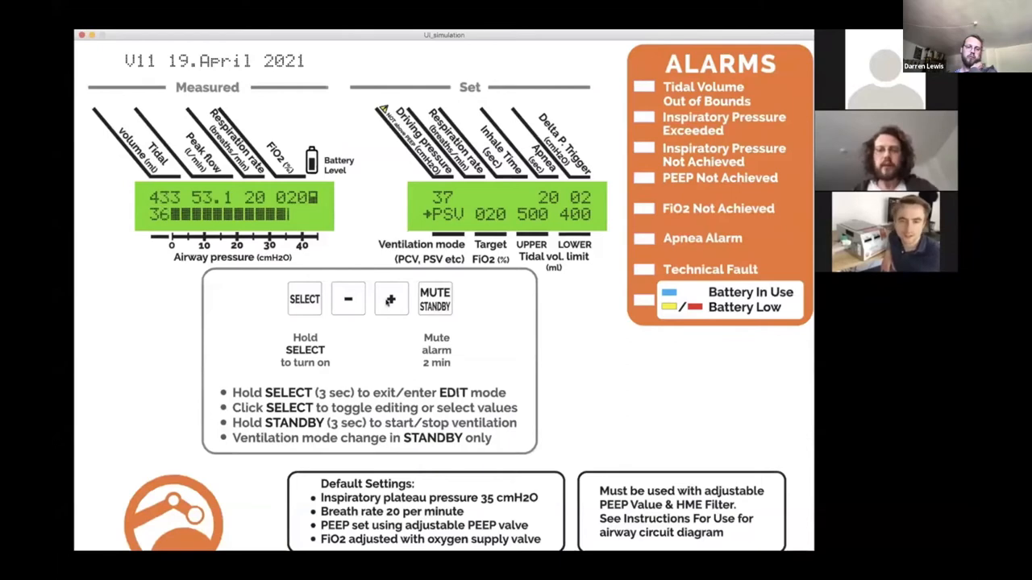
# Step: Lower the driving pressure to 28, then stop ventilation, leaving PSV standby
pyautogui.click(391, 298)
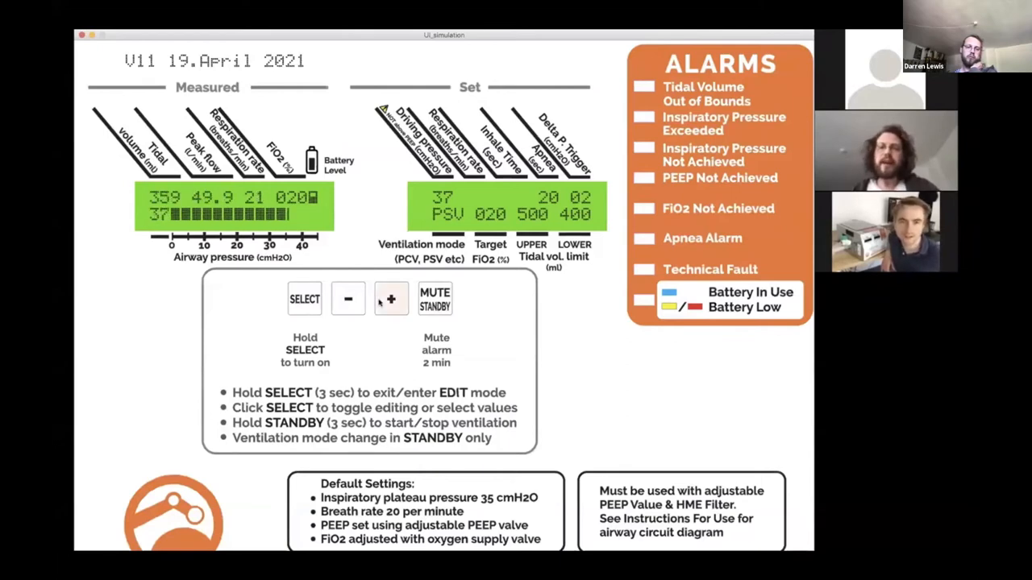
pyautogui.click(390, 298)
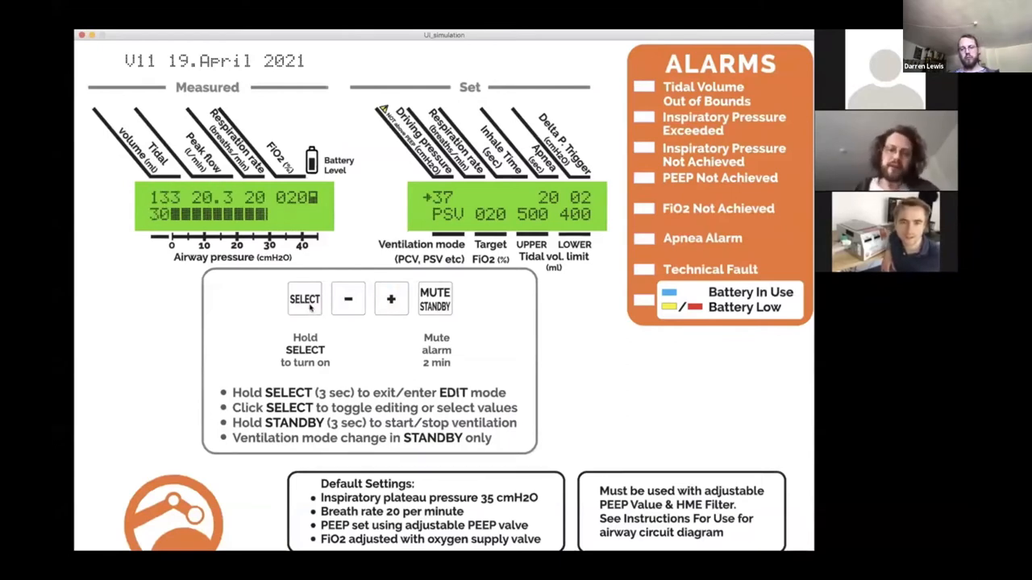
pyautogui.click(348, 299)
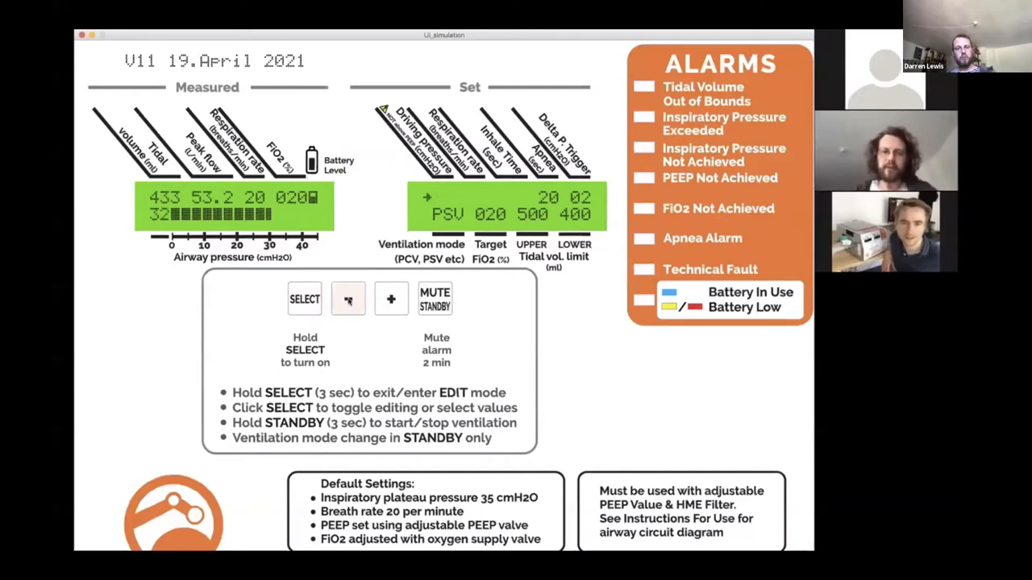
pyautogui.click(348, 298)
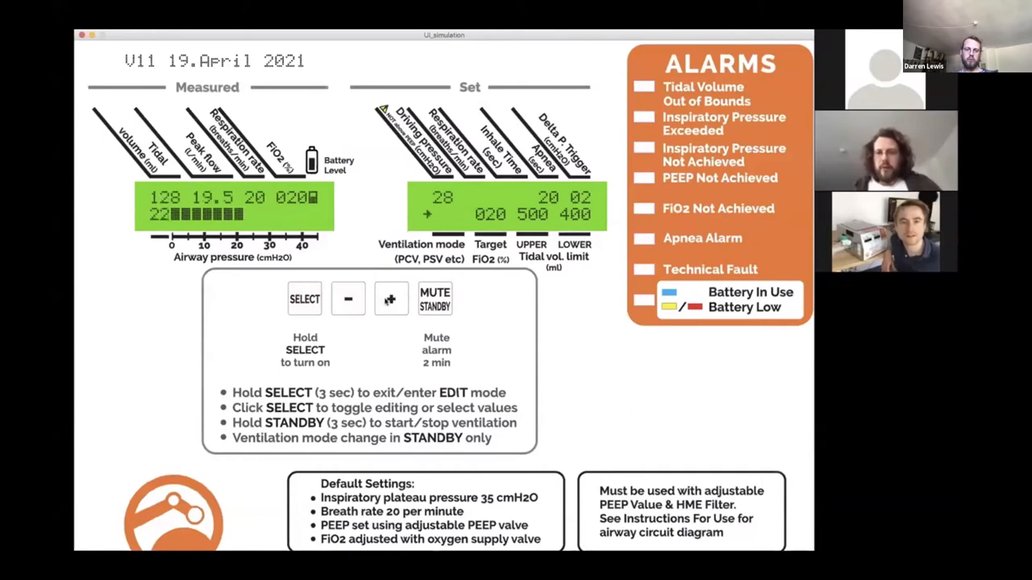
pyautogui.click(390, 298)
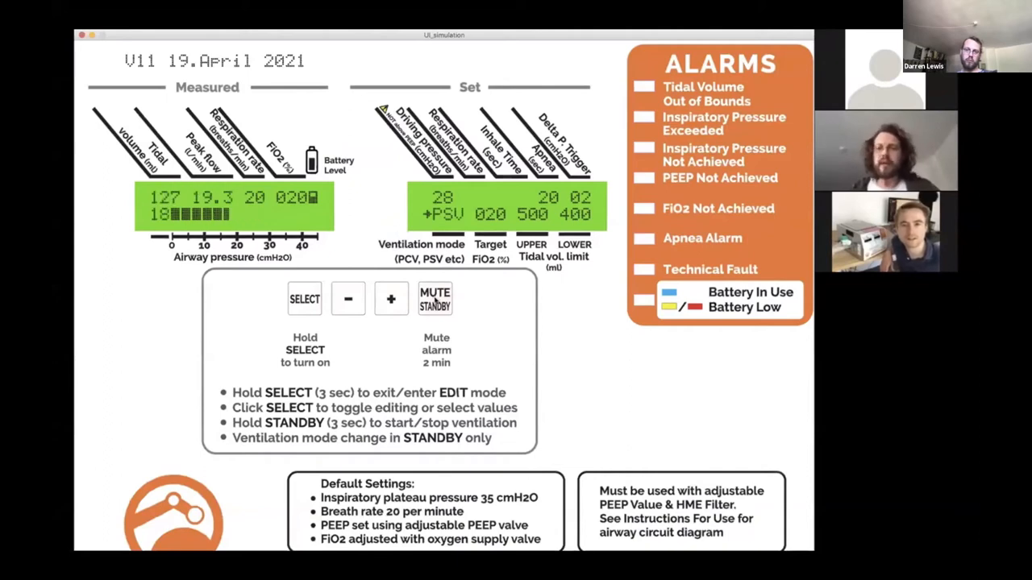
pyautogui.click(305, 298)
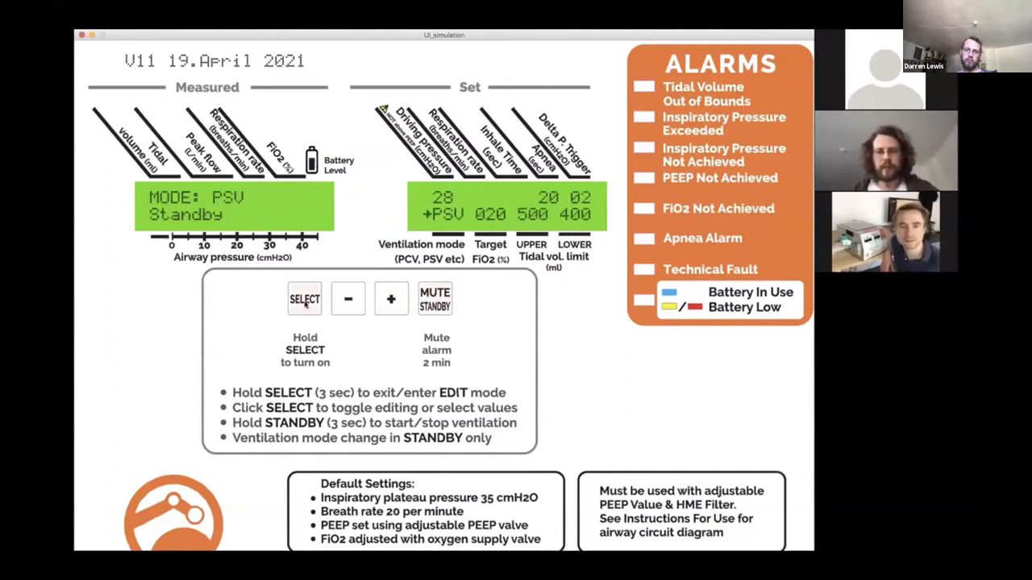